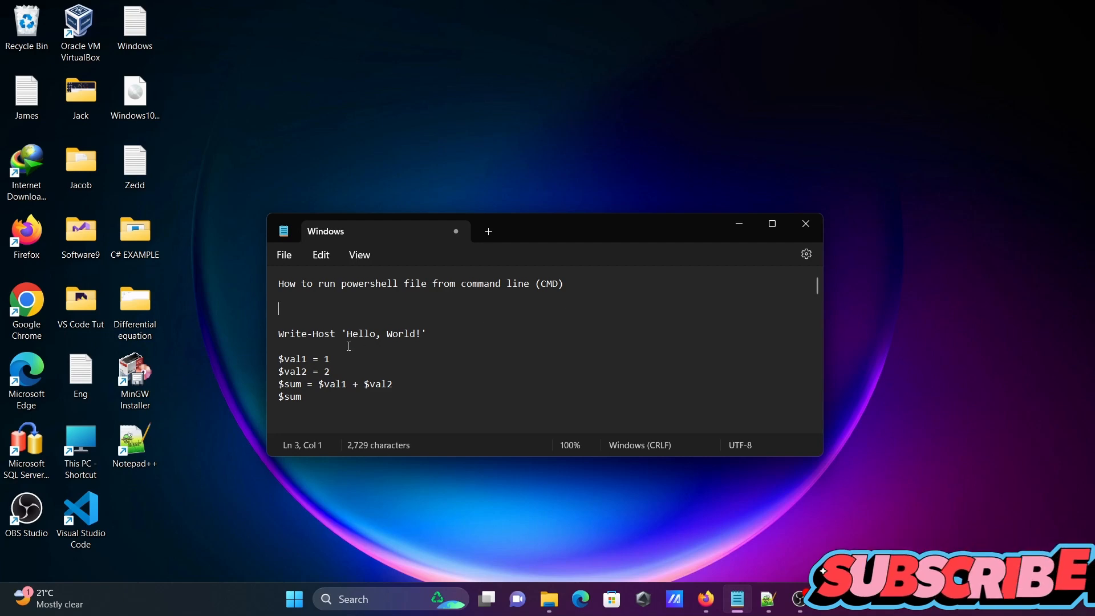
Step: Copy the script lines from the notes into a new tab, keeping only Write-Host 'Hello, World!'
drag(279, 333, 302, 396)
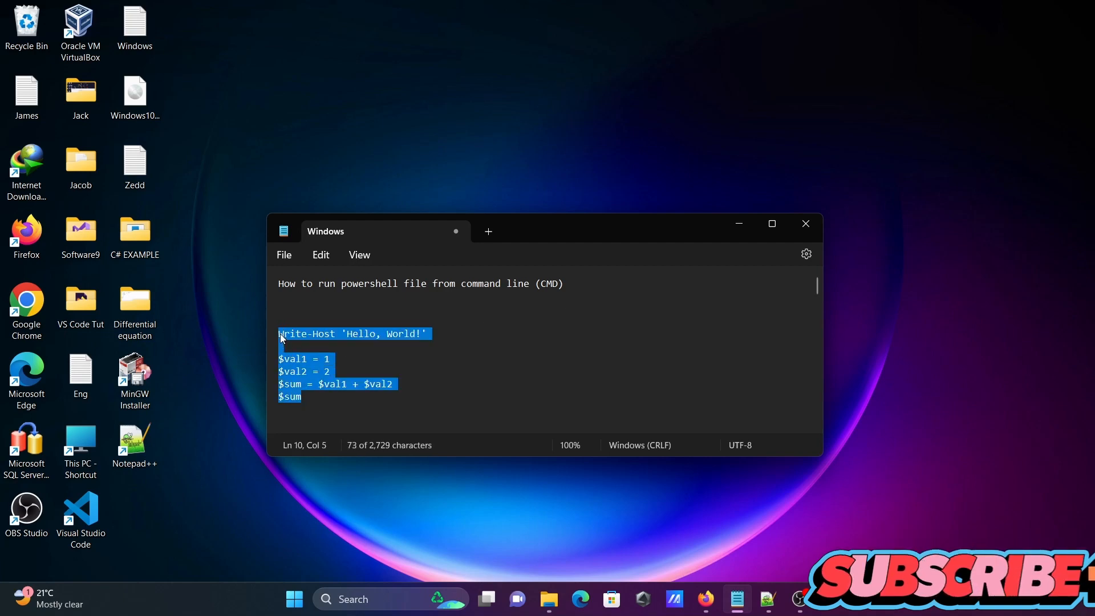
click(551, 346)
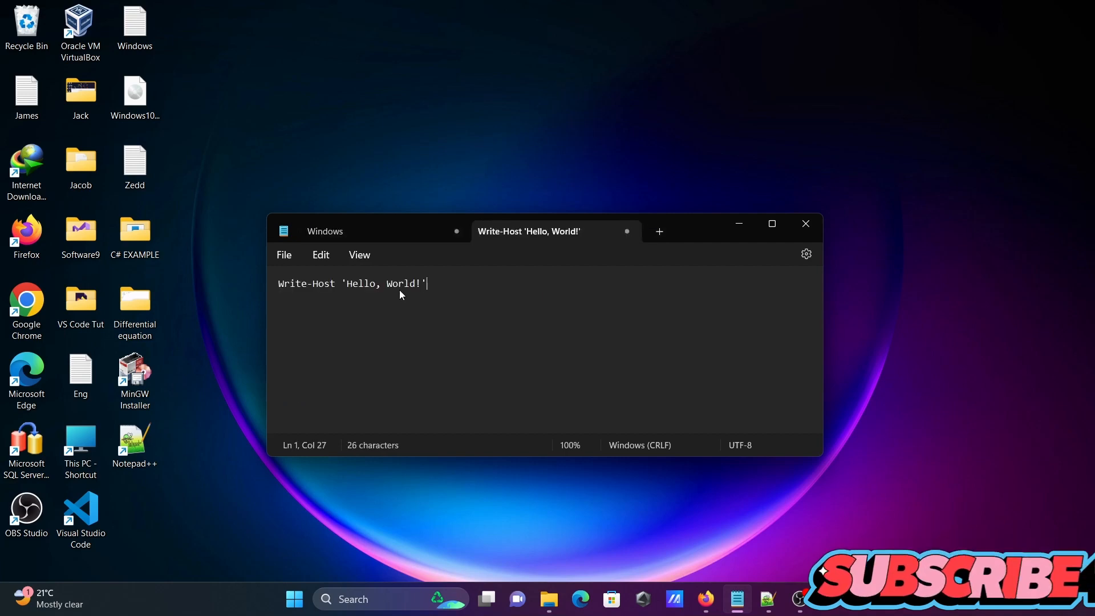
mouse_move(343, 302)
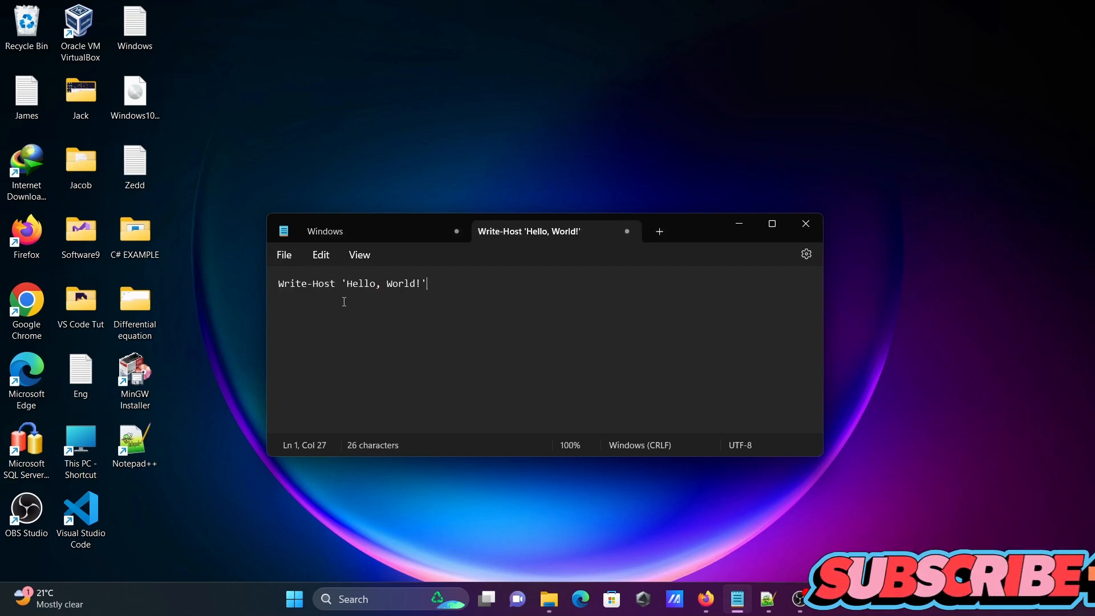
Step: Save the Hello World script on the Desktop as first.ps1
click(284, 255)
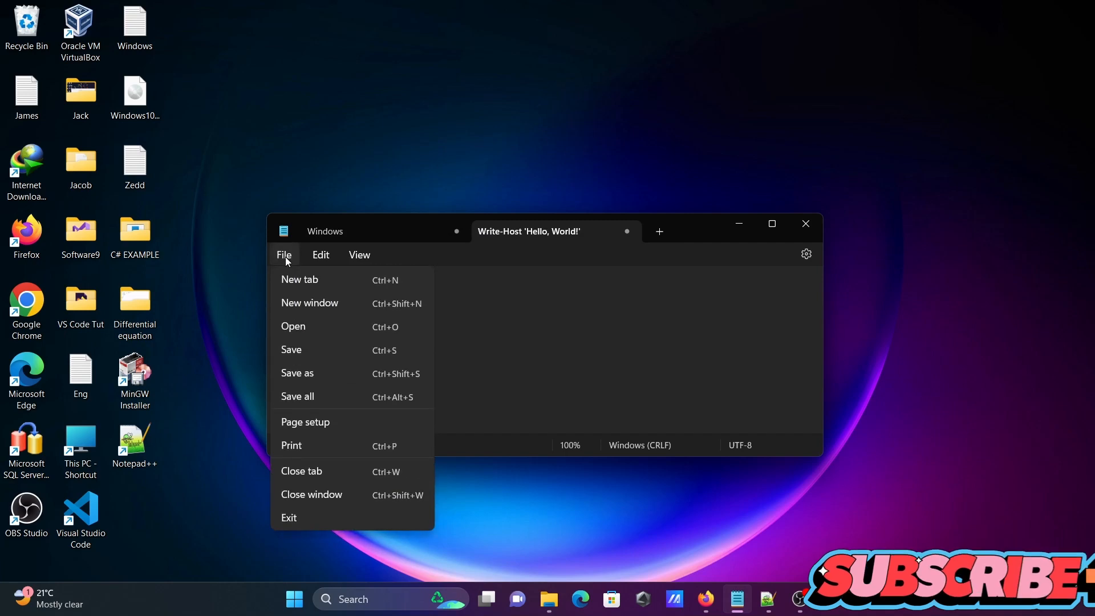
click(298, 372)
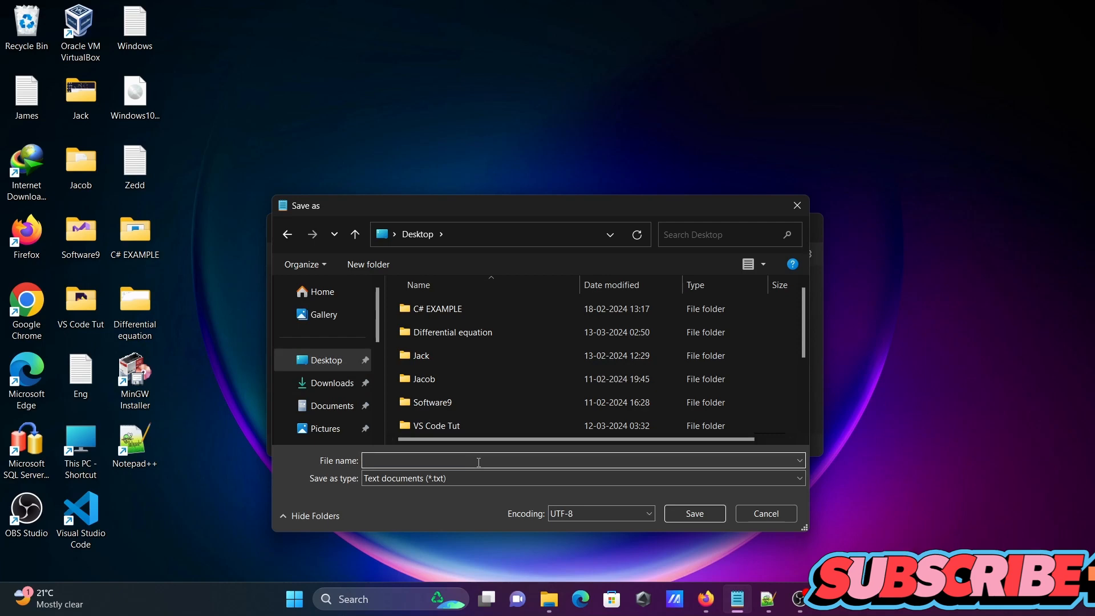
text(first.)
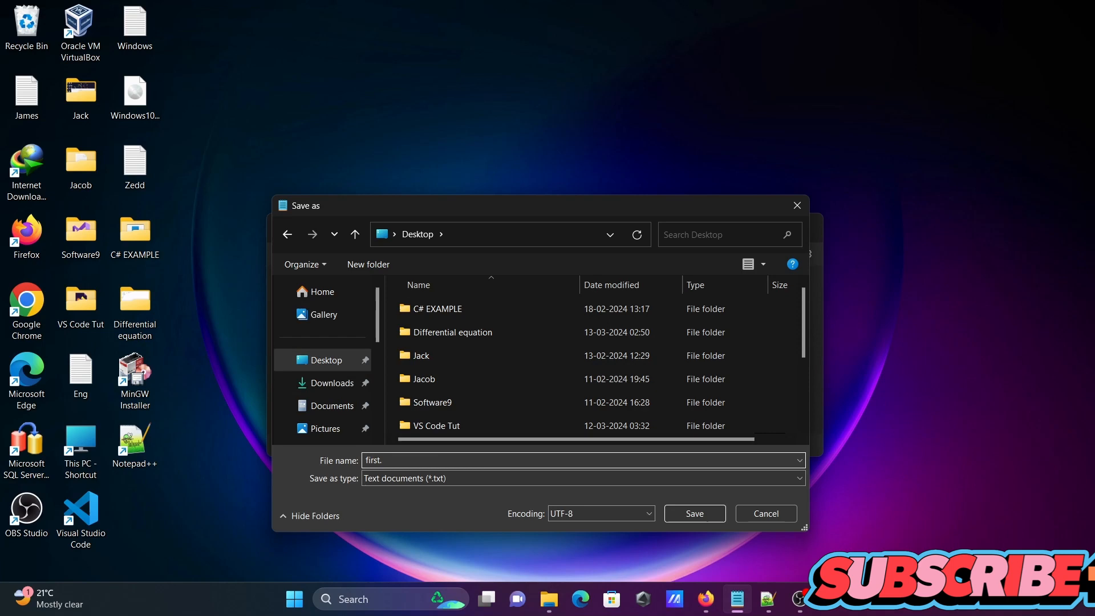
text(ps1)
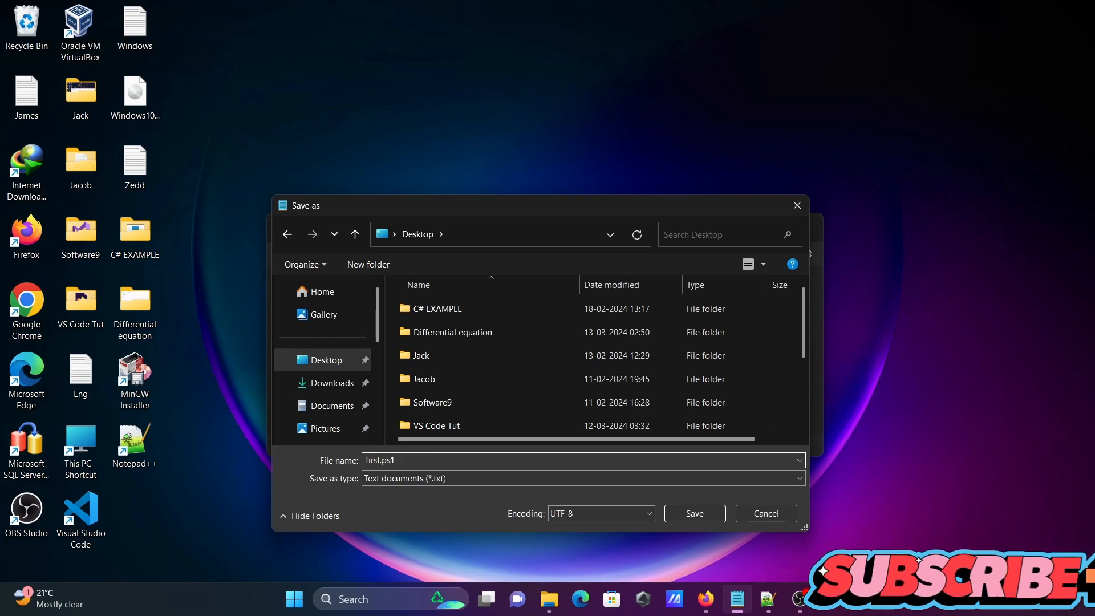
click(693, 513)
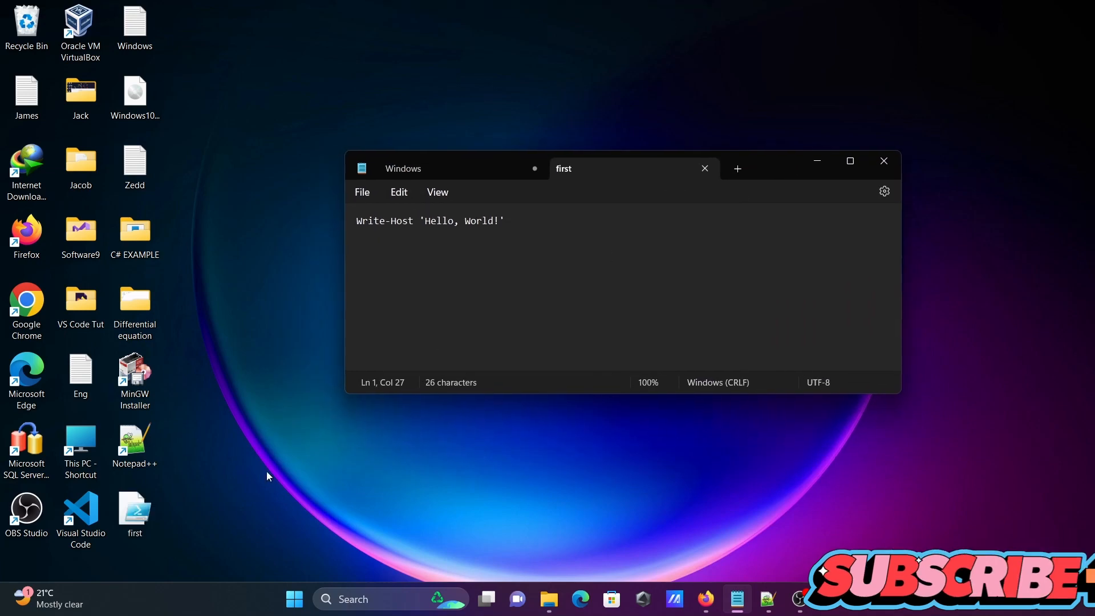
Step: Search Windows for cmd and launch Command Prompt
click(134, 510)
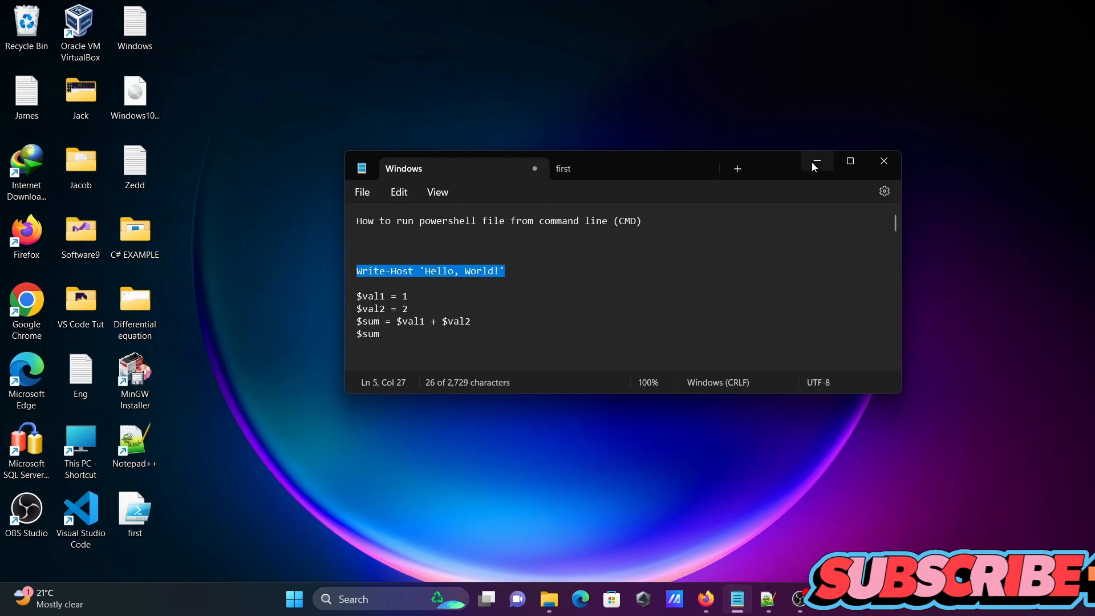
click(816, 162)
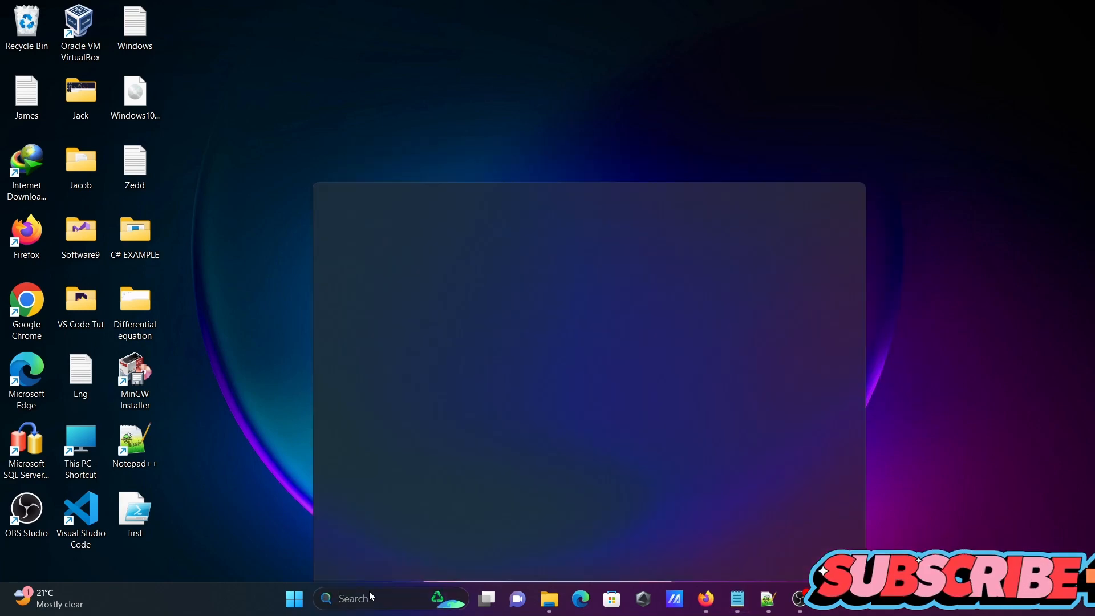
text(cmd)
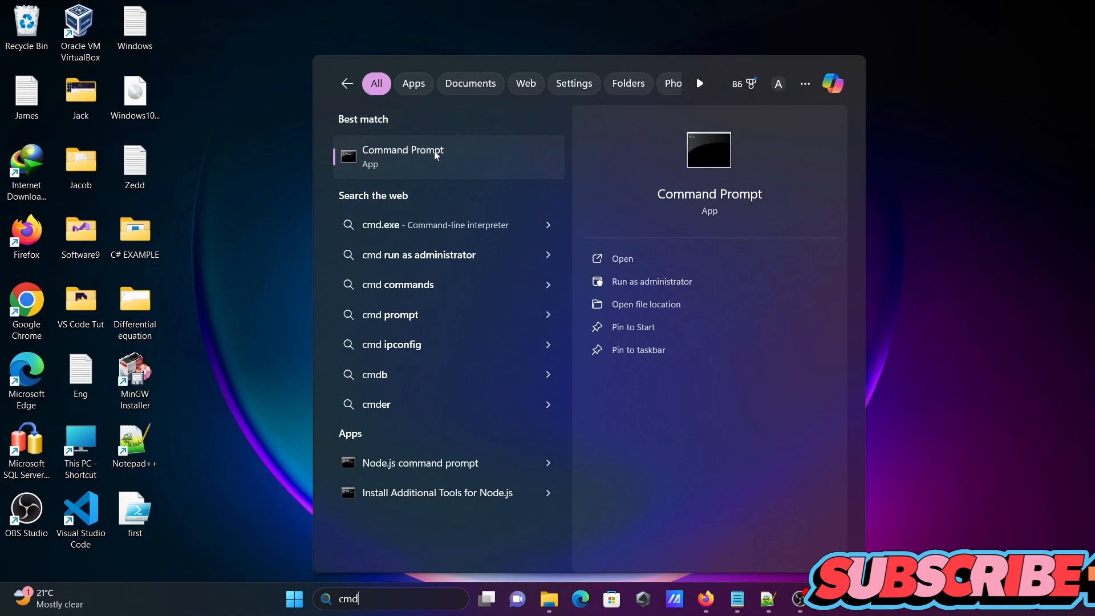
click(402, 156)
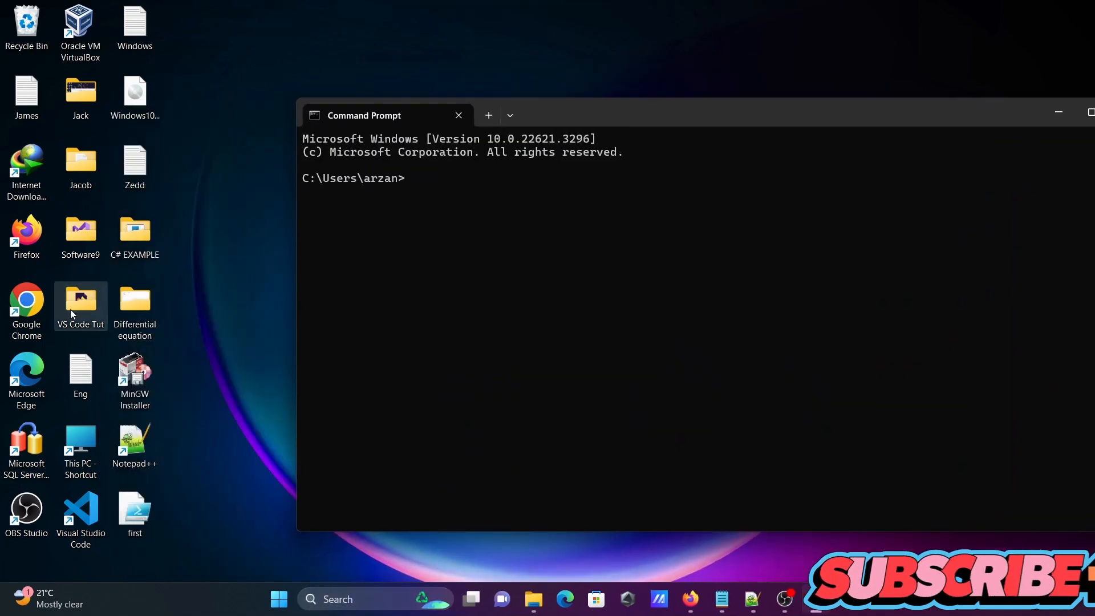
Step: Change directory to C:\Users\arzan\OneDrive\Desktop\VS Code Tut
double_click(81, 302)
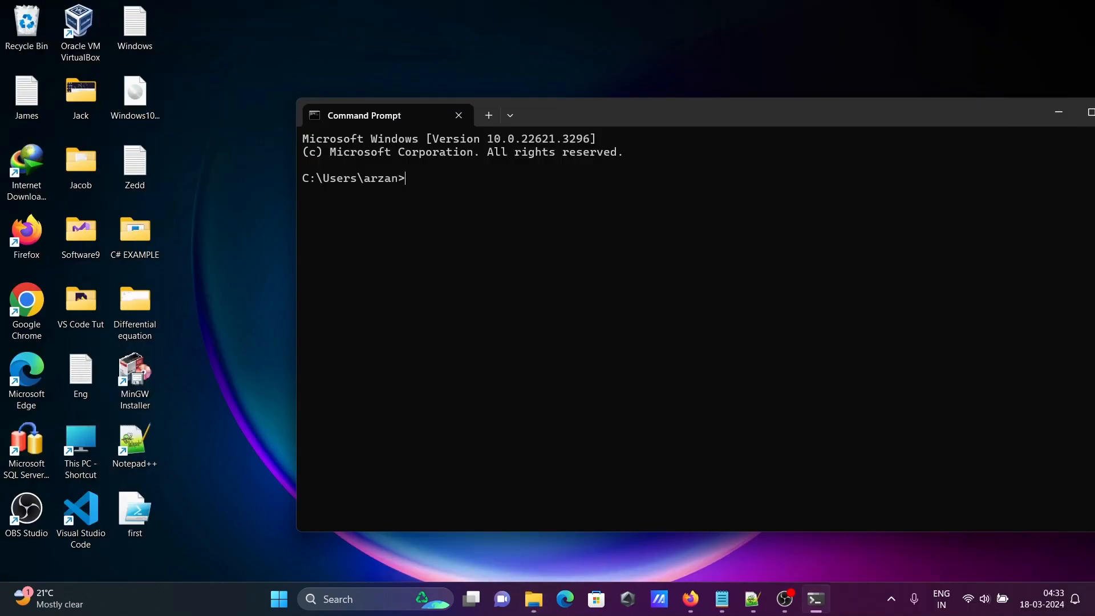
text(cd C:\Users\arzan\OneDrive\Desktop\VS Code Tut)
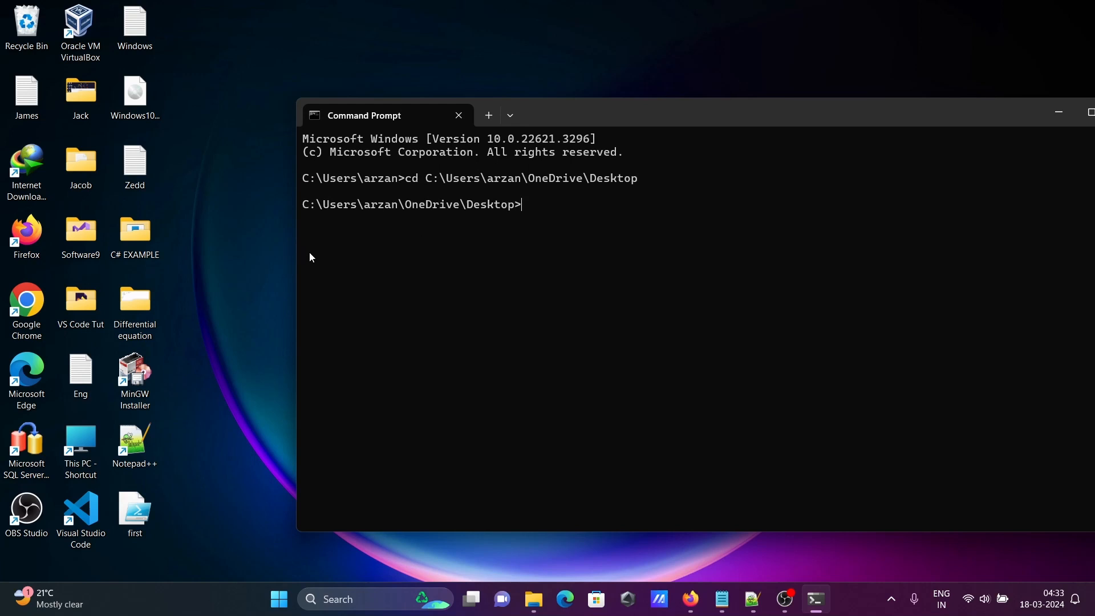
mouse_move(401, 352)
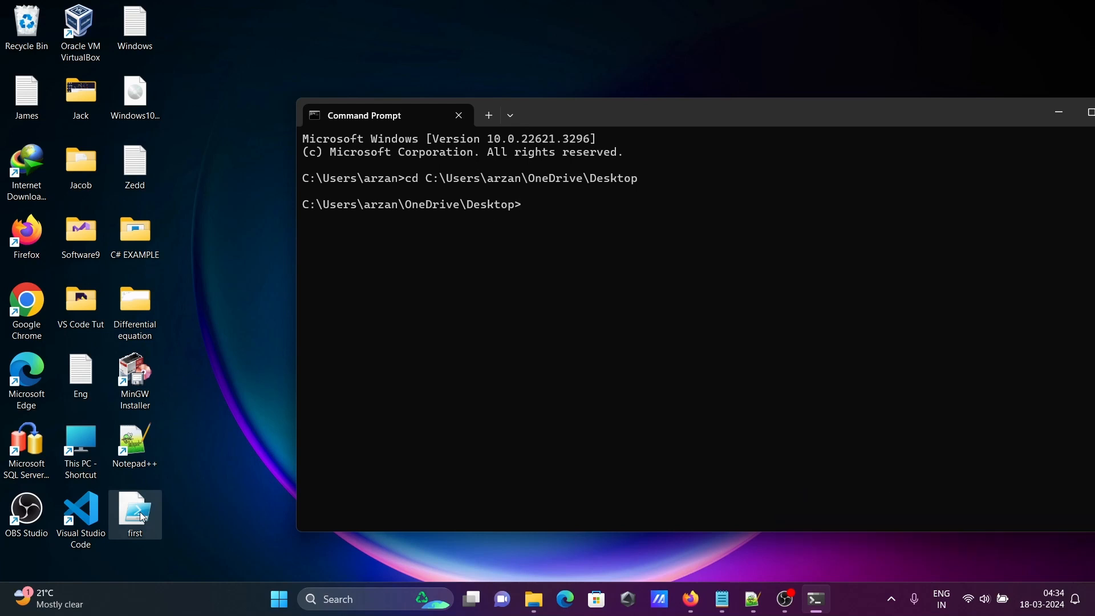
Step: Start pwsh and run first.ps1, printing Hello, World!
text(p)
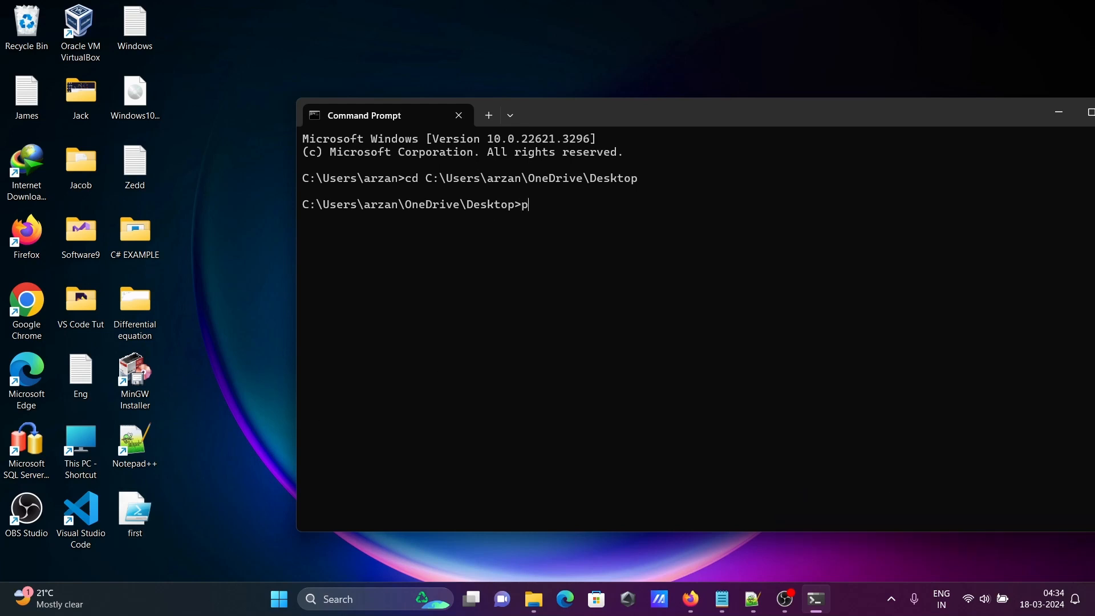
text(wsh)
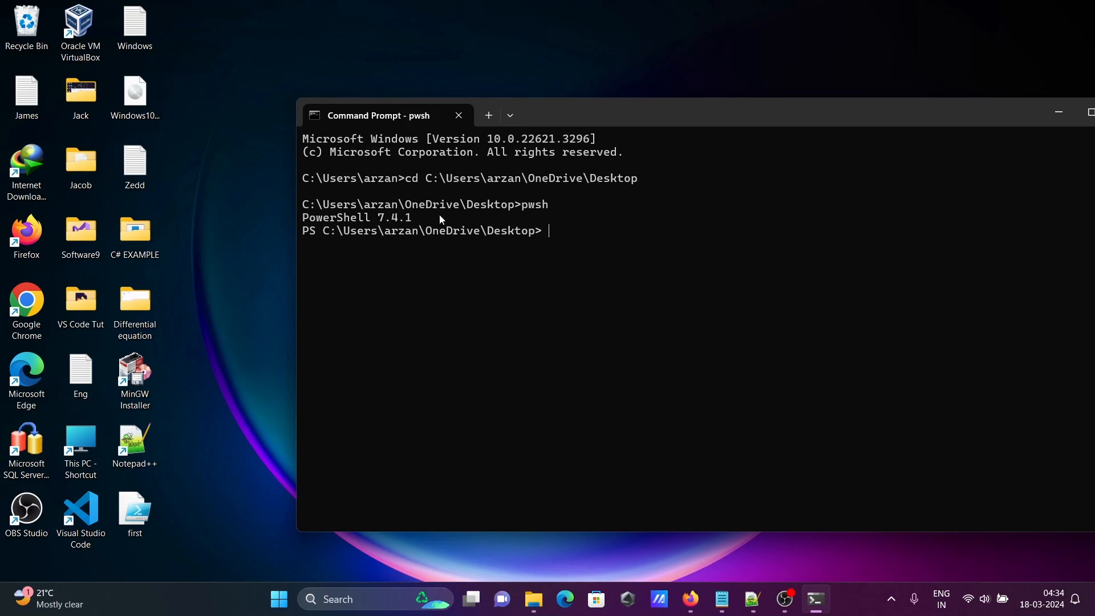
mouse_move(407, 223)
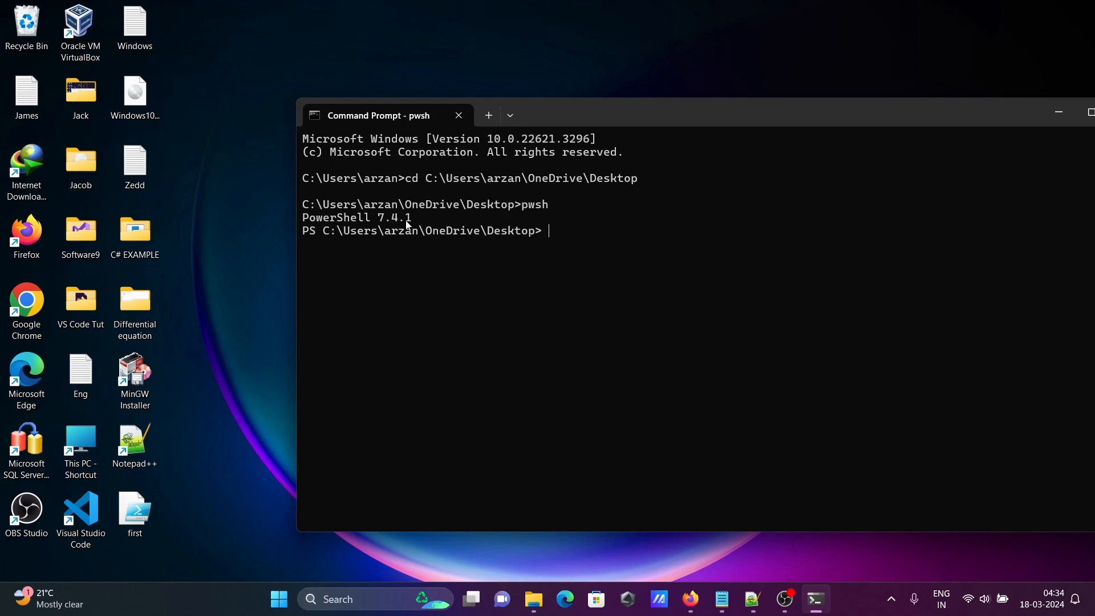
mouse_move(494, 233)
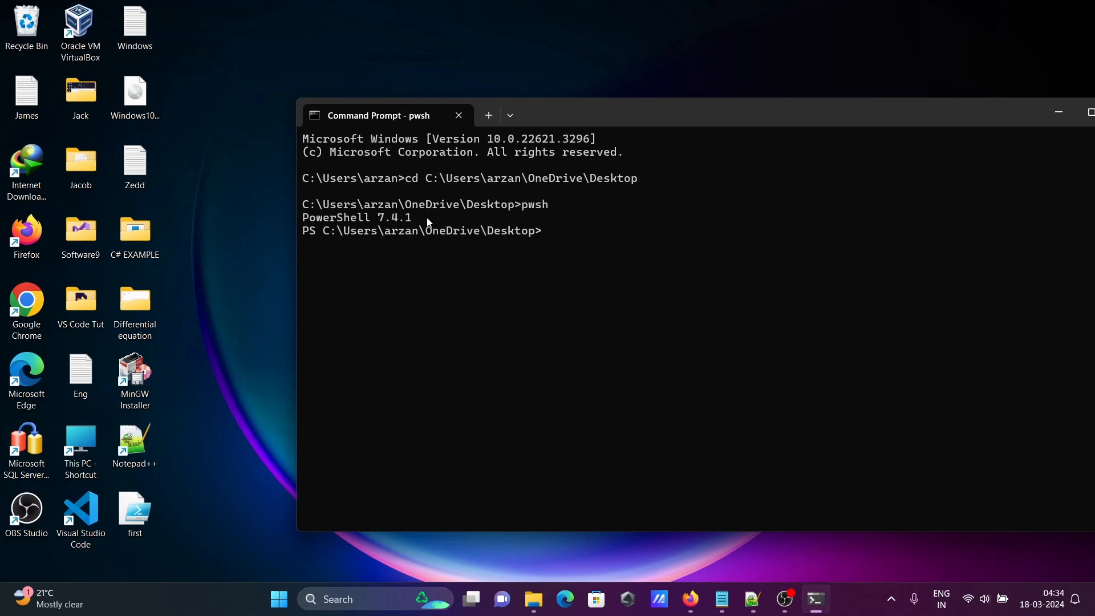
text(pwsh test.ps1)
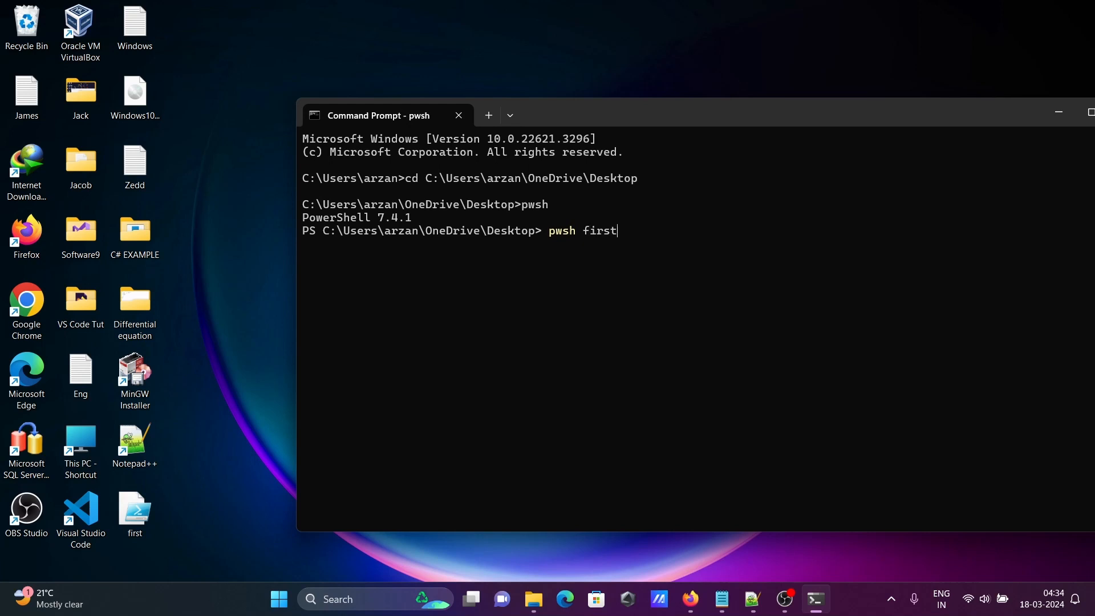
text(.)
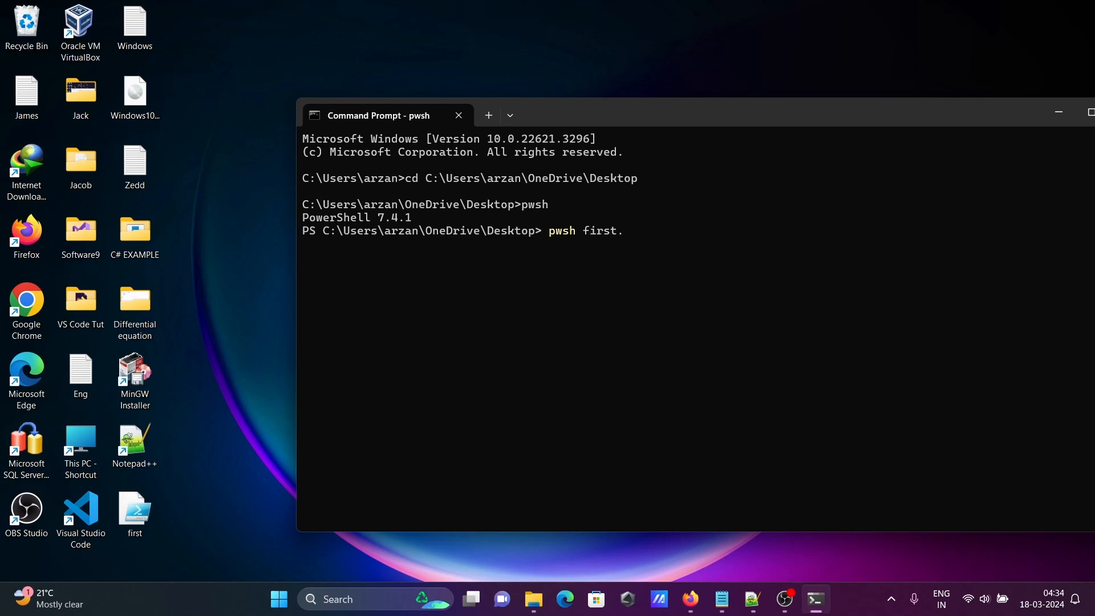
text(ps1)
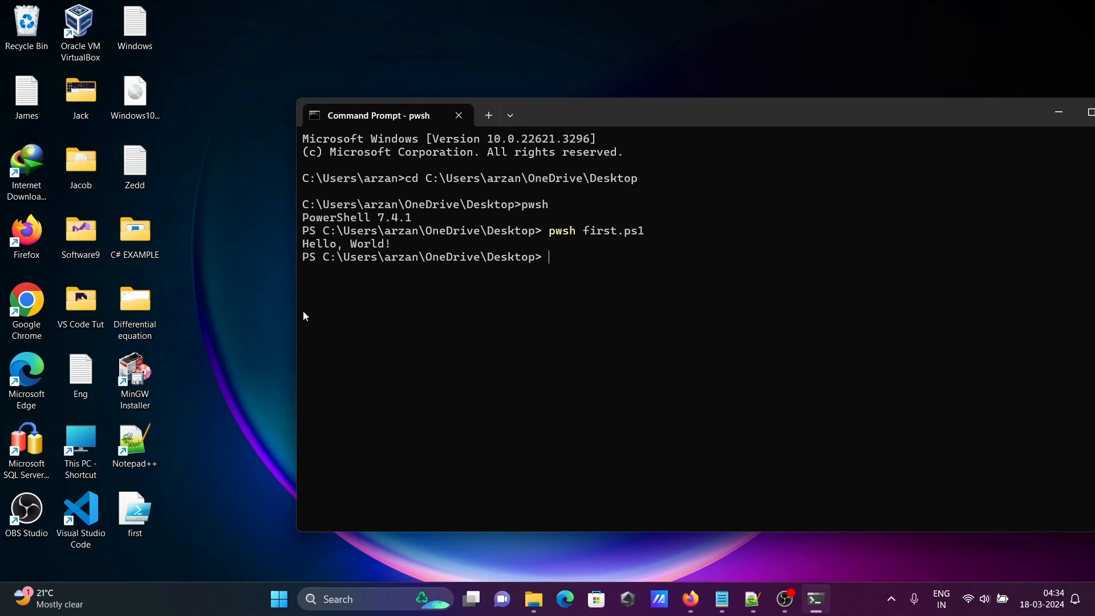
mouse_move(703, 578)
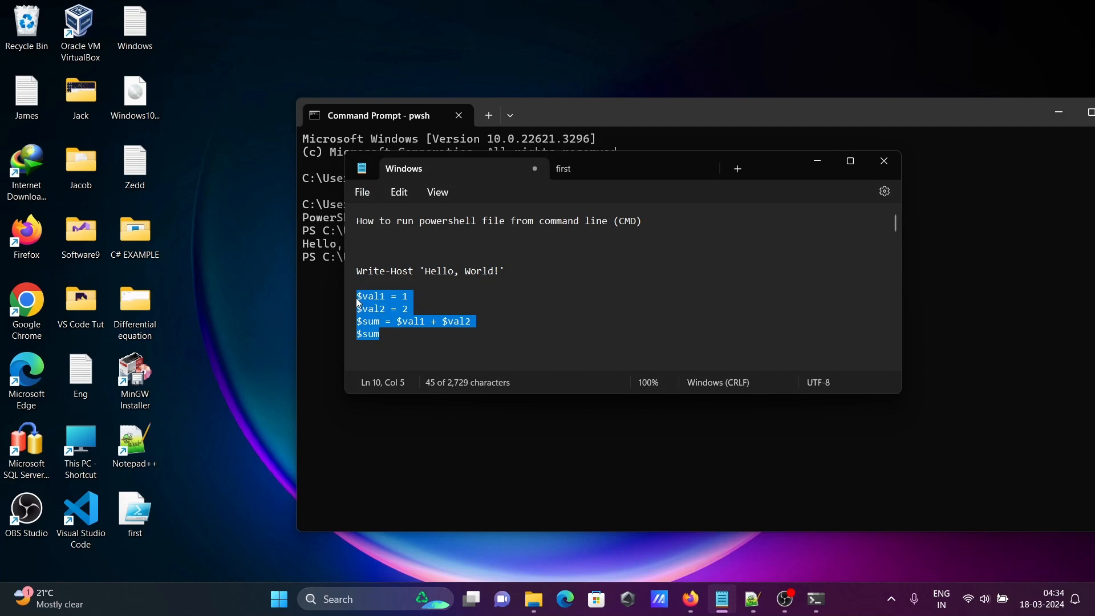
mouse_move(576, 199)
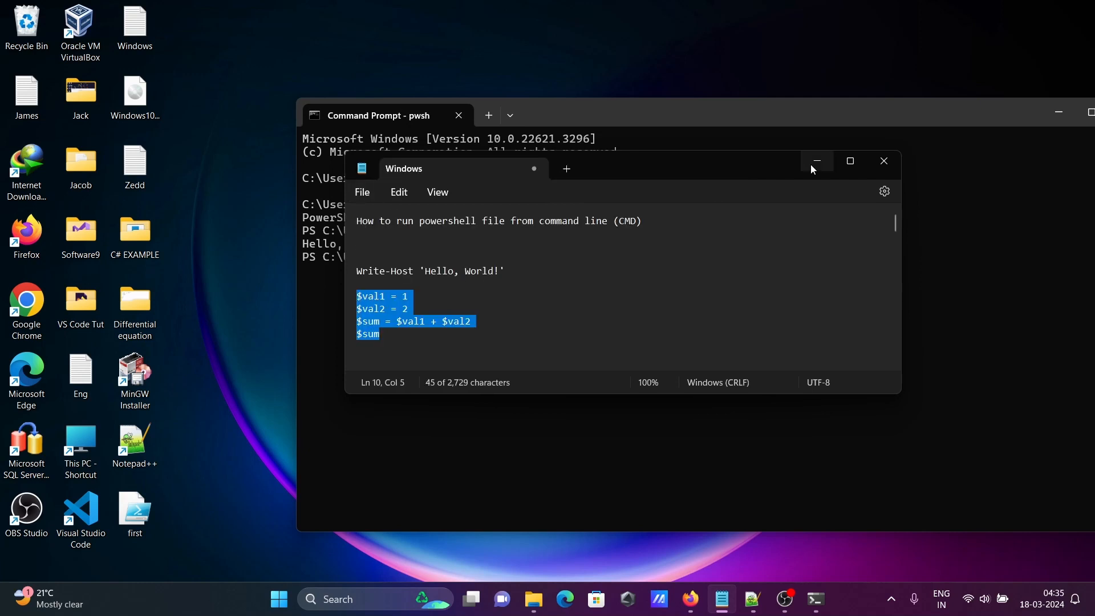
Step: Minimize Notepad to return to the PowerShell session
click(816, 160)
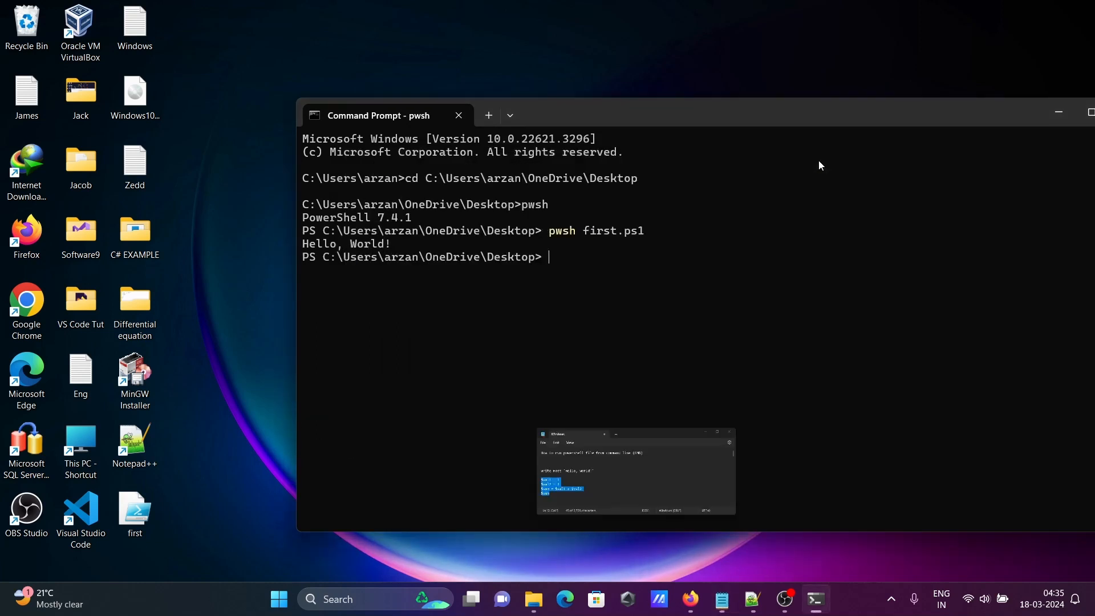
Step: Run pwsh first.ps1 again so the updated script prints 3
text(pwsh first.ps1)
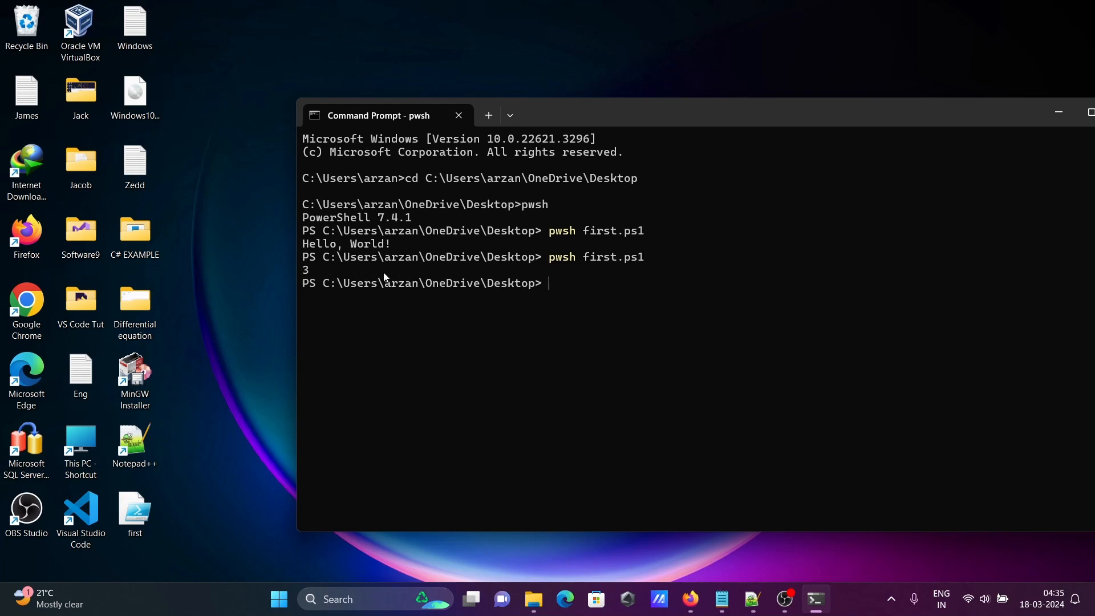
mouse_move(582, 257)
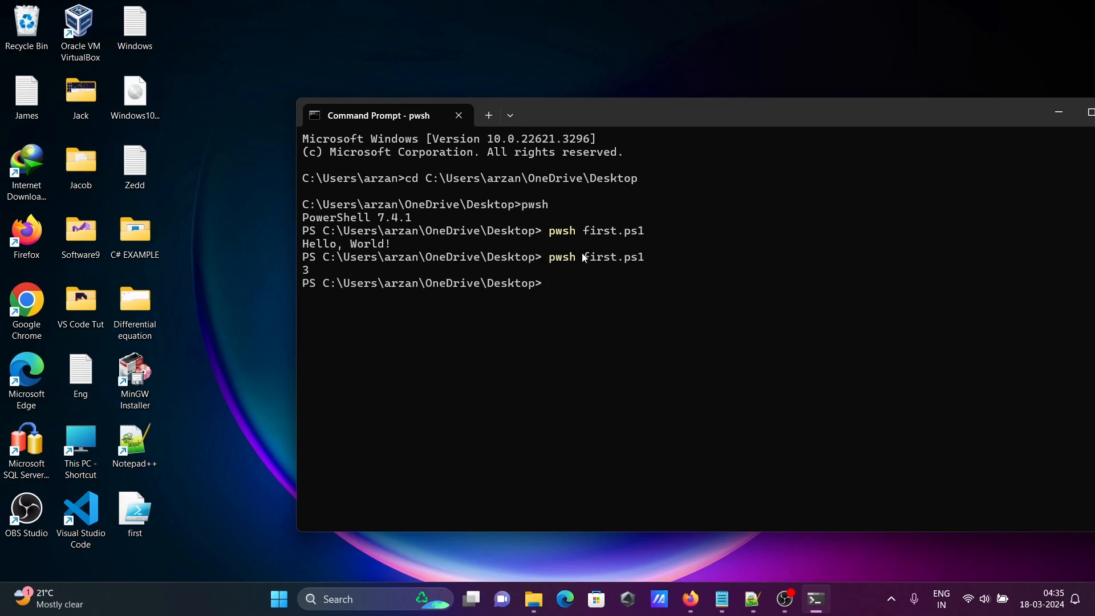
mouse_move(593, 265)
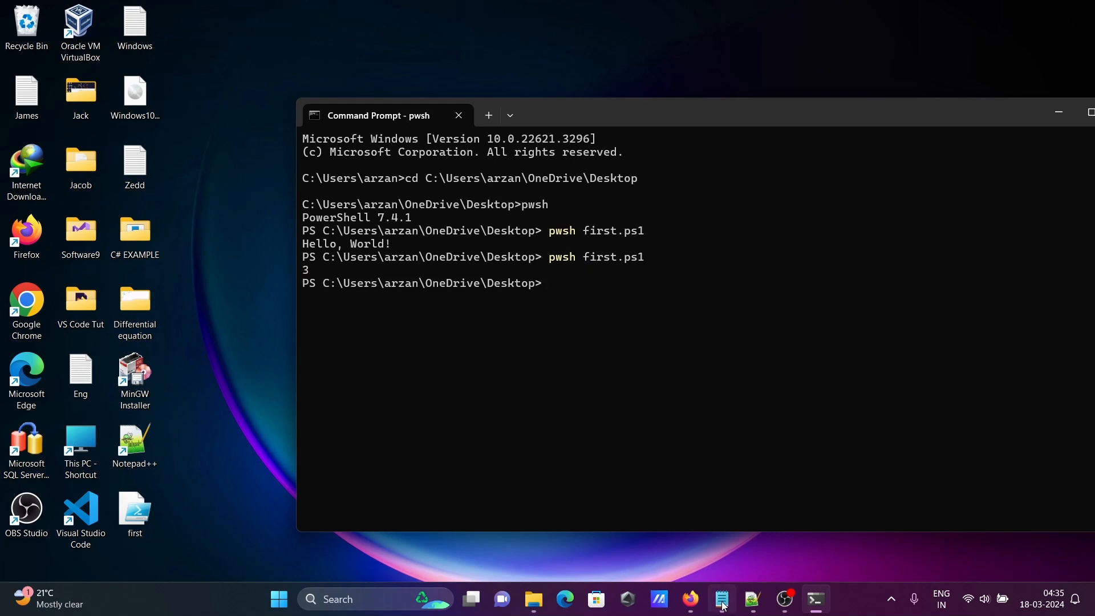
click(721, 599)
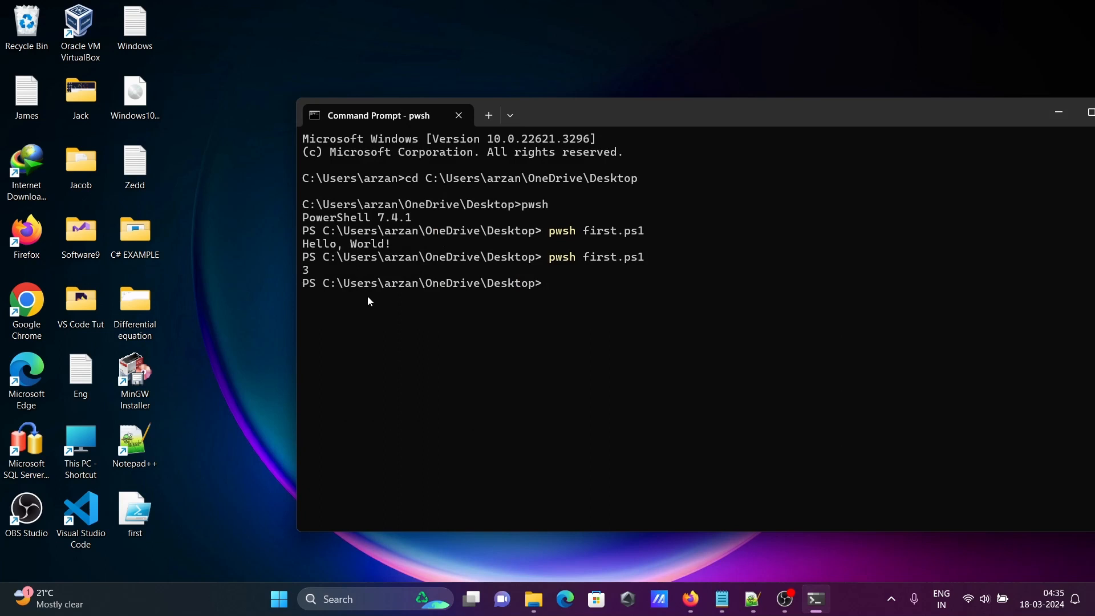
mouse_move(533, 279)
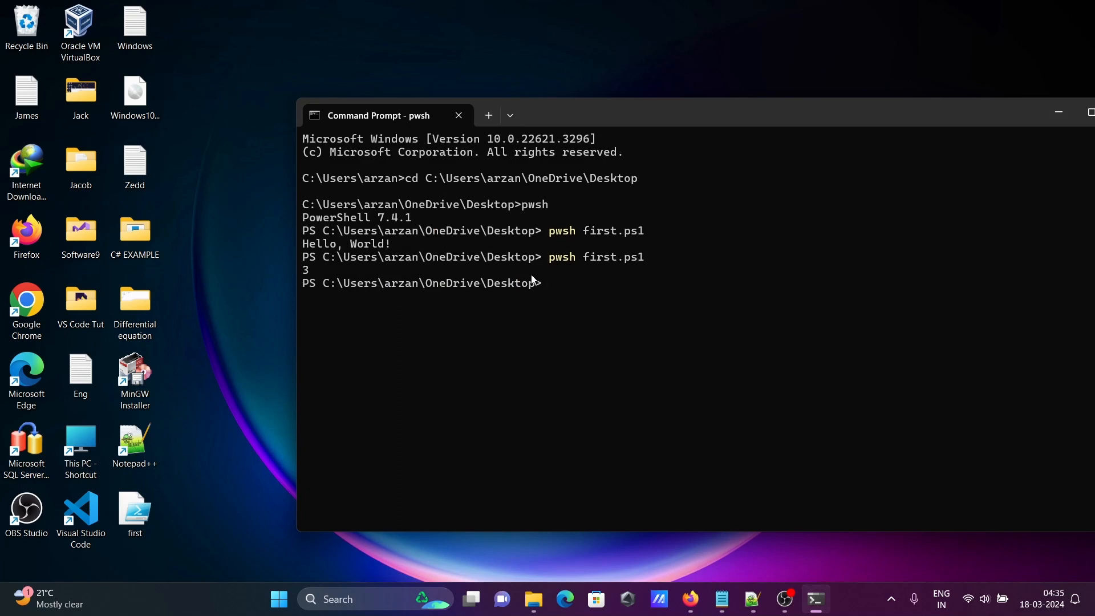